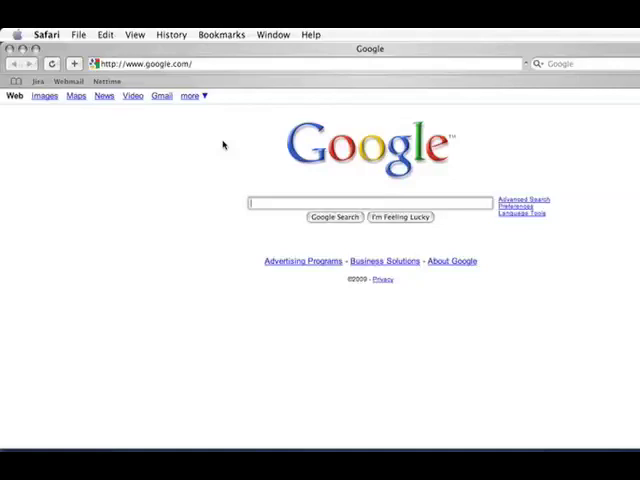
mouse_move(228, 144)
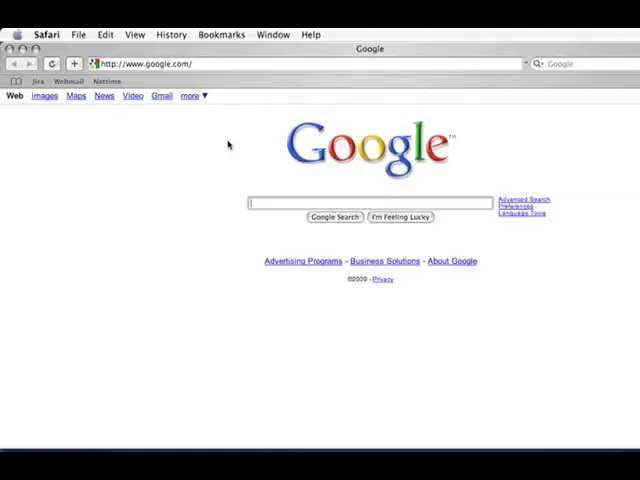
mouse_move(248, 128)
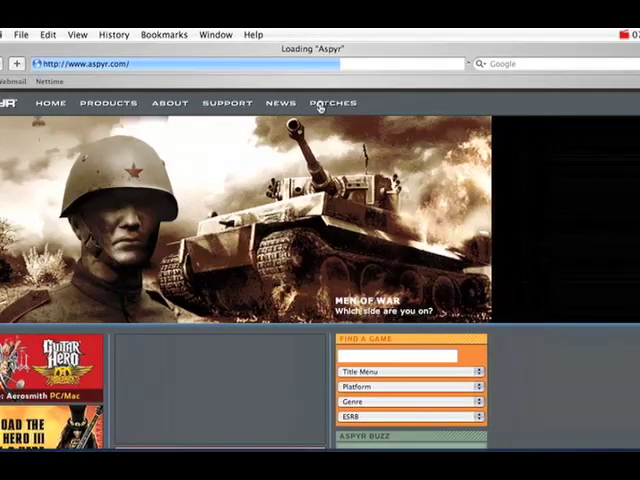
Go to Aspyr Support and choose The Sims 2 from the Browse the Knowledgebase list
left_click(332, 104)
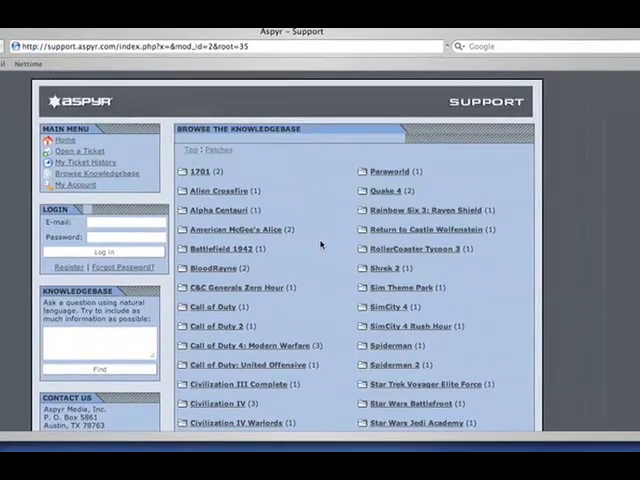
scroll("down", 3)
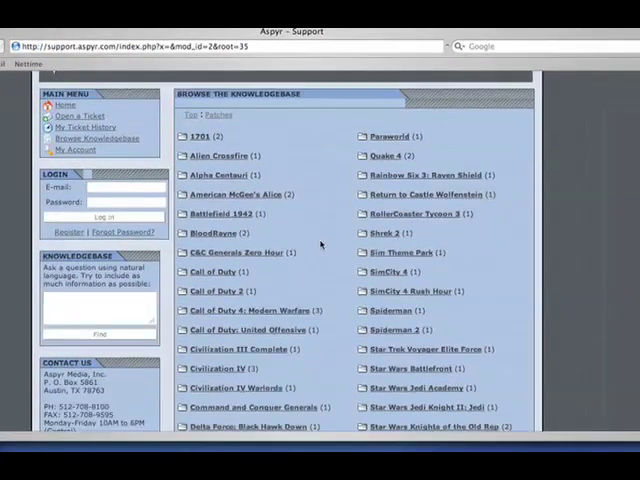
scroll("down", 3)
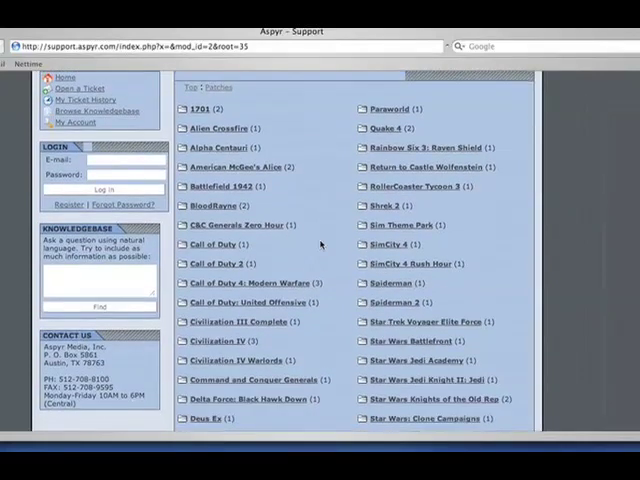
scroll("down", 3)
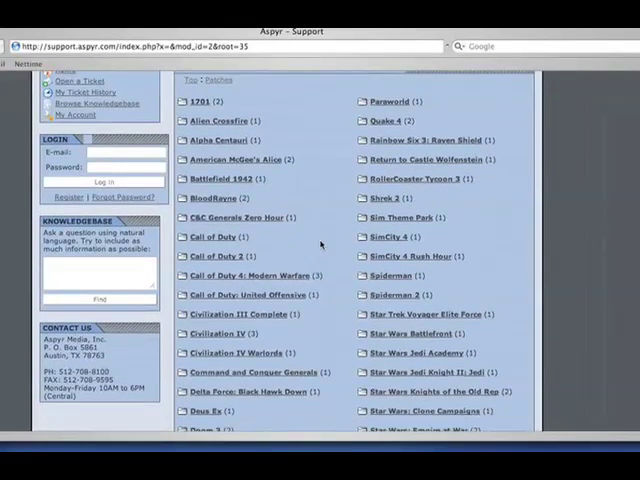
scroll("down", 3)
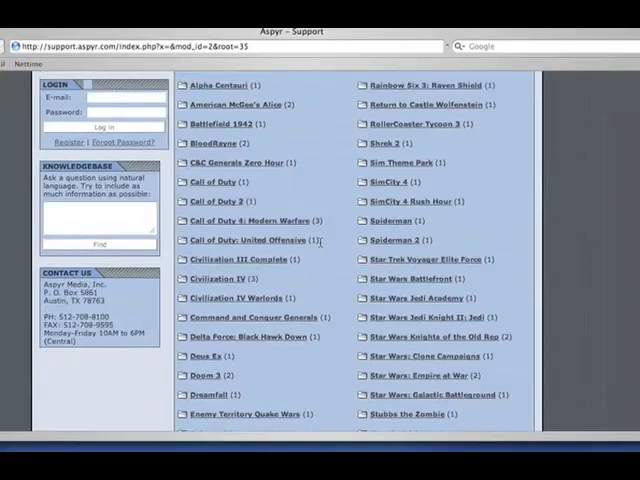
scroll("down", 3)
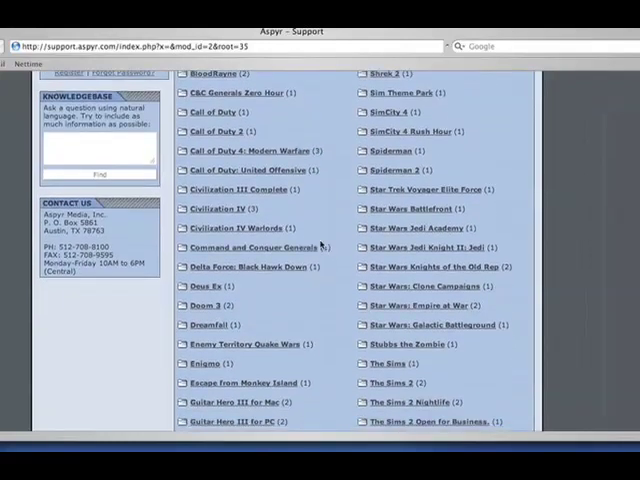
scroll("down", 3)
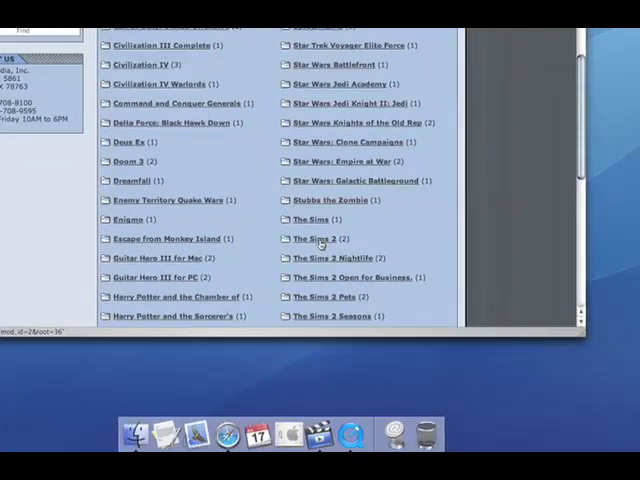
left_click(312, 236)
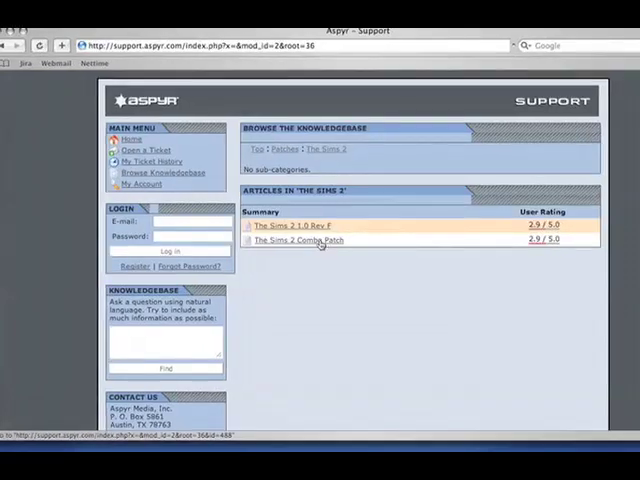
In The Sims 2 Combo Patch article's Solution section, start downloading Sims2ComboDec2007.dmg
left_click(298, 240)
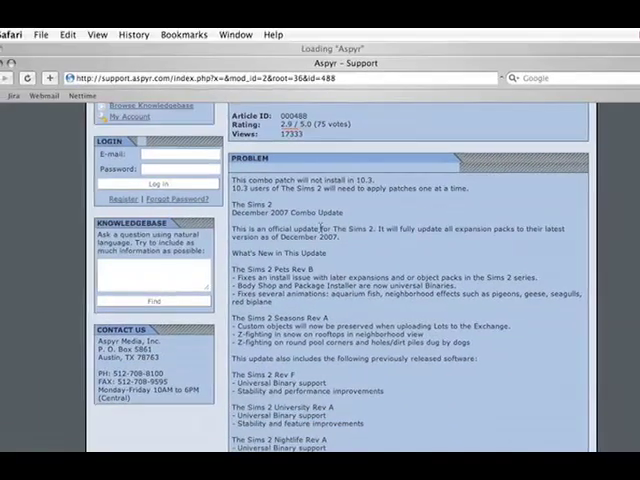
scroll("down", 3)
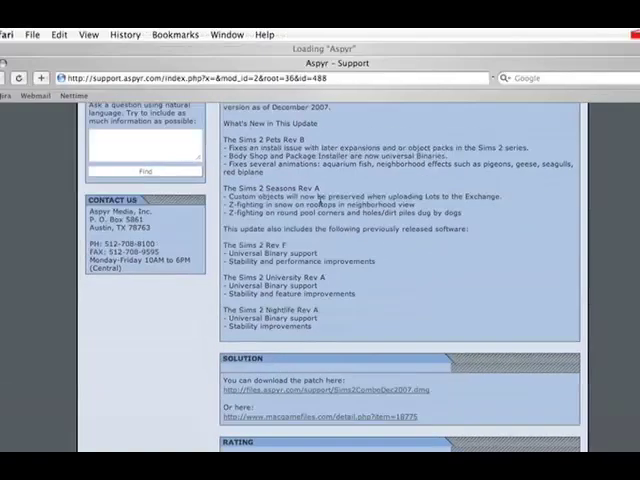
scroll("up", 3)
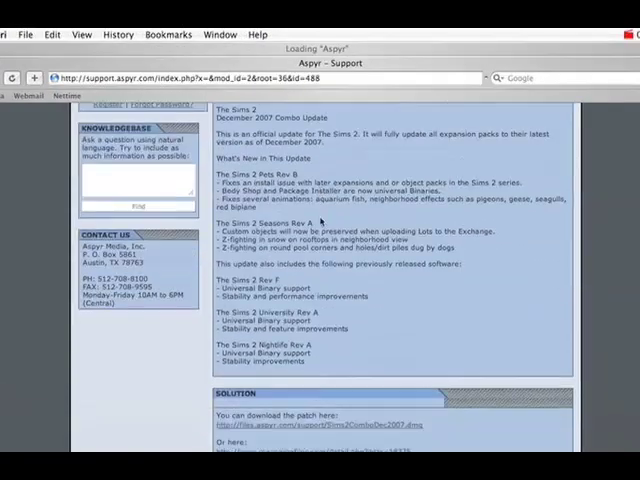
scroll("down", 3)
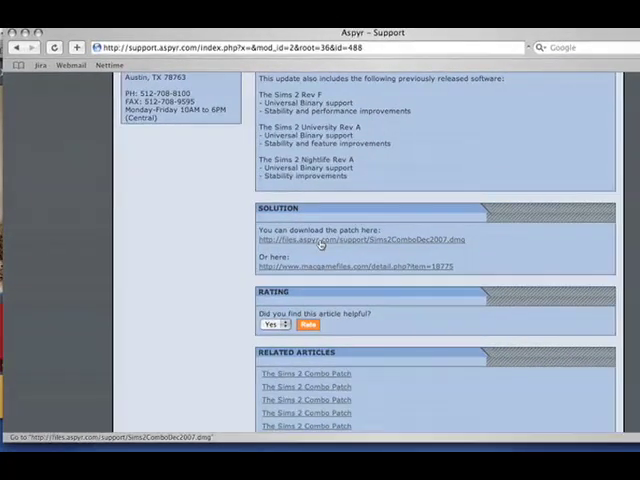
left_click(362, 240)
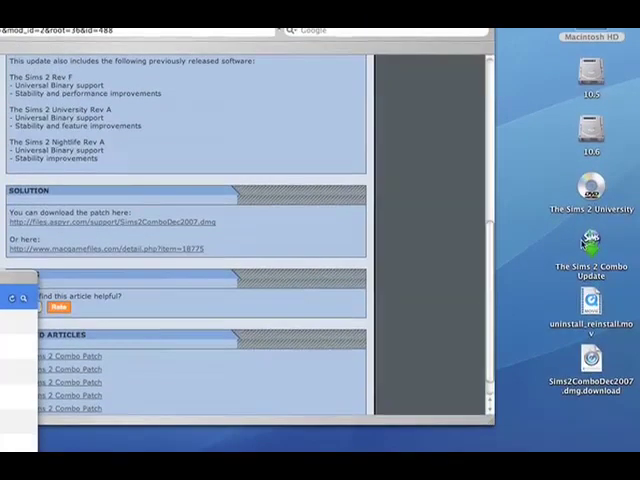
Let Sims2ComboDec2007.dmg finish in the Downloads window, then close Safari's windows
scroll("down", 3)
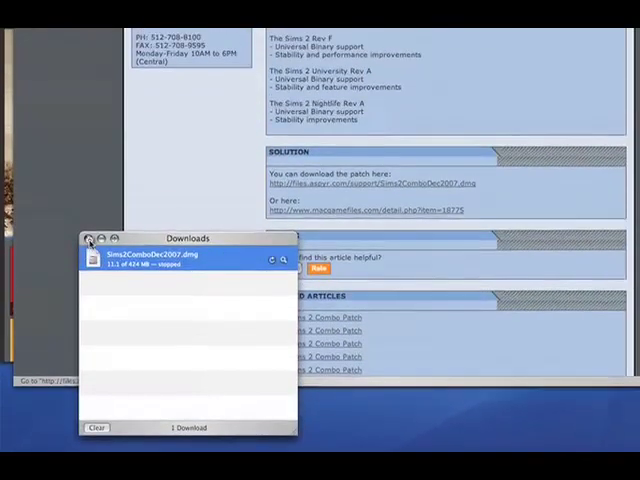
left_click(90, 244)
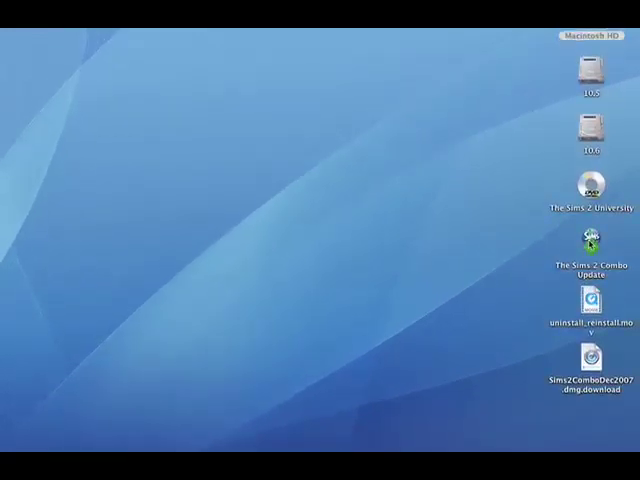
Launch the Combo Update installer package and continue past its welcome screen
left_click(592, 236)
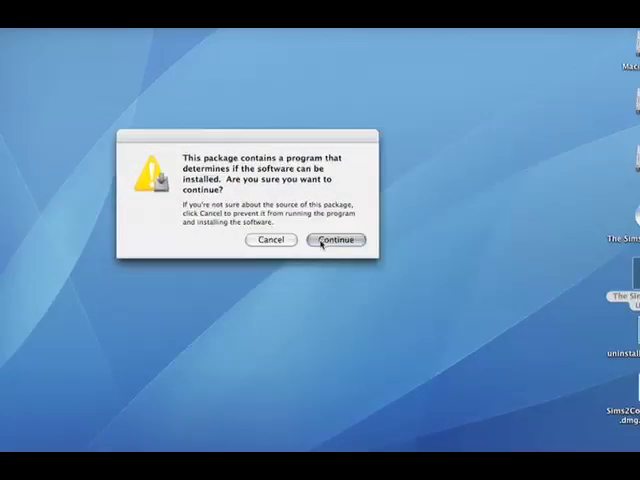
left_click(336, 240)
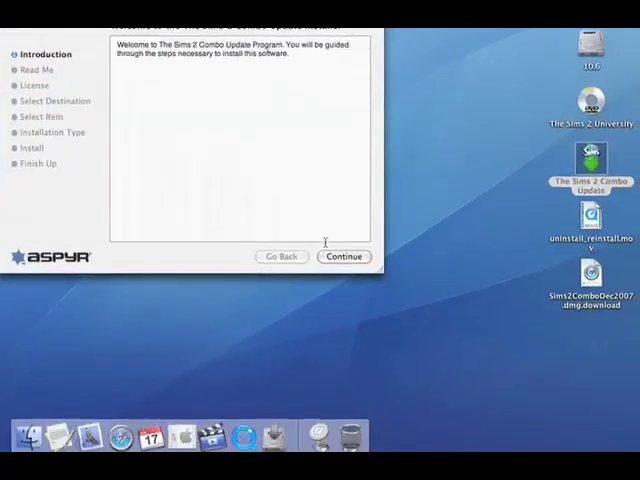
left_click(344, 256)
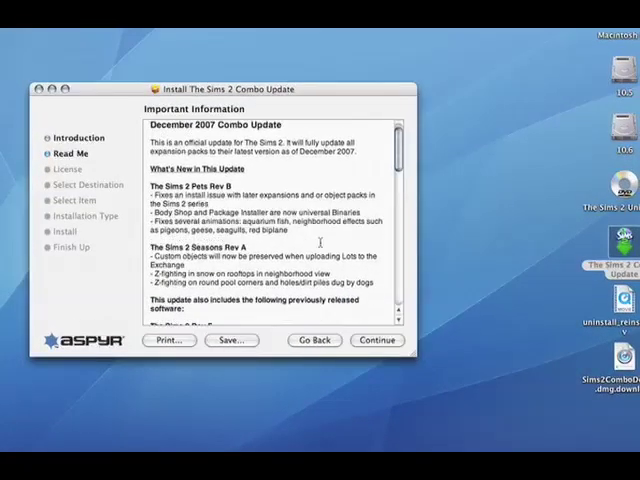
Read through the Read Me, continue to the license and agree to its terms
scroll("down", 3)
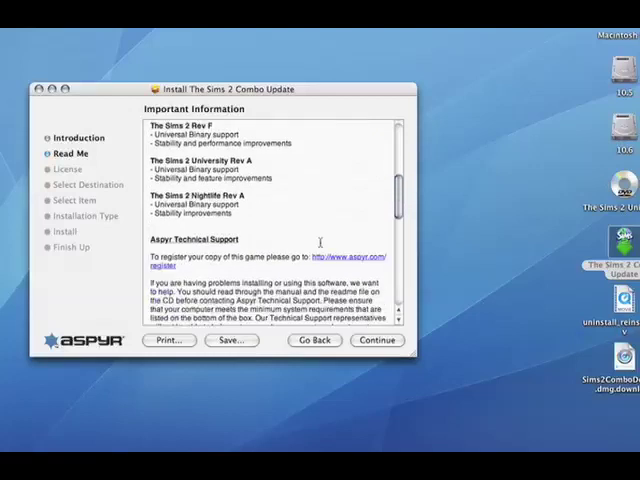
scroll("down", 3)
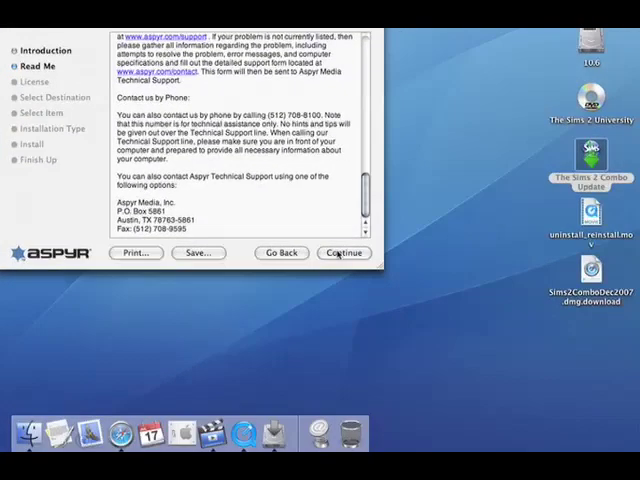
left_click(344, 256)
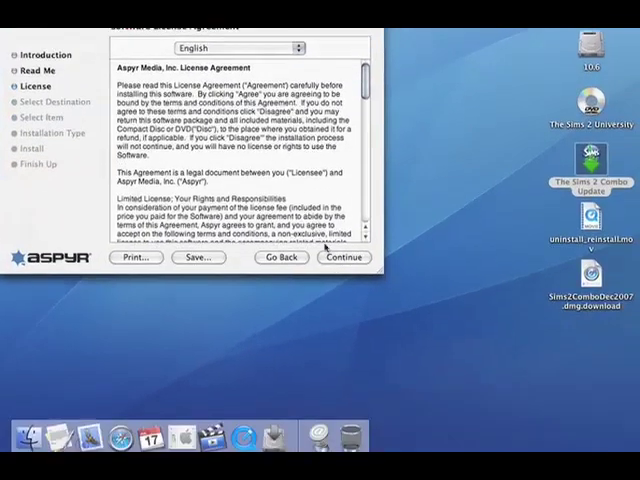
left_click(342, 256)
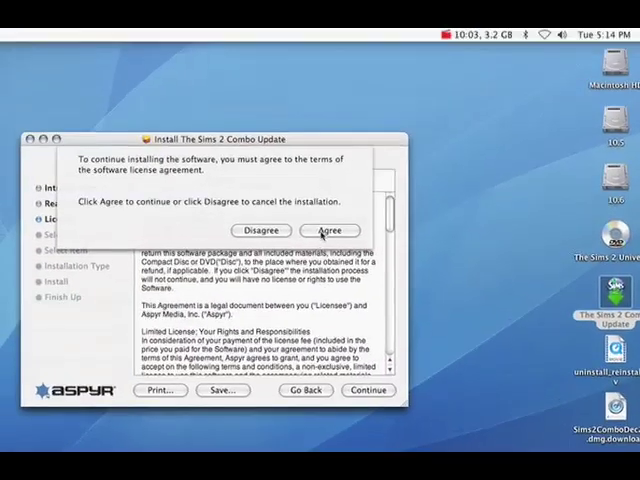
left_click(328, 230)
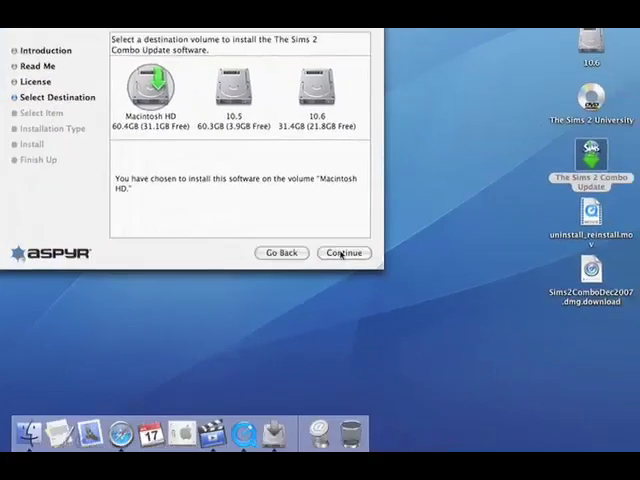
Continue with Macintosh HD and choose The Sims 2 in Applications/The Sims 2 as the item to update
left_click(344, 252)
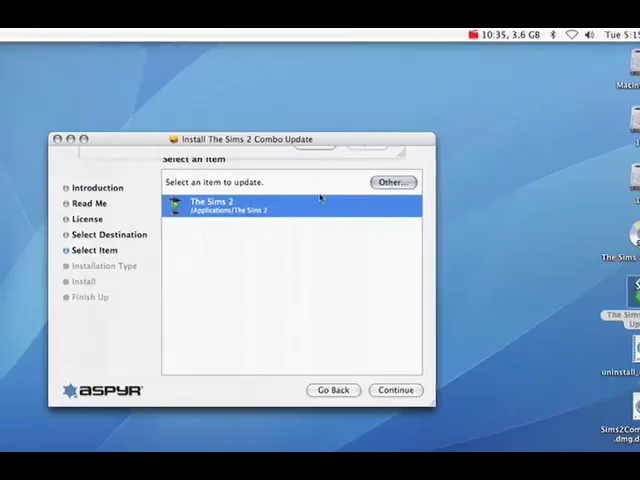
left_click(392, 182)
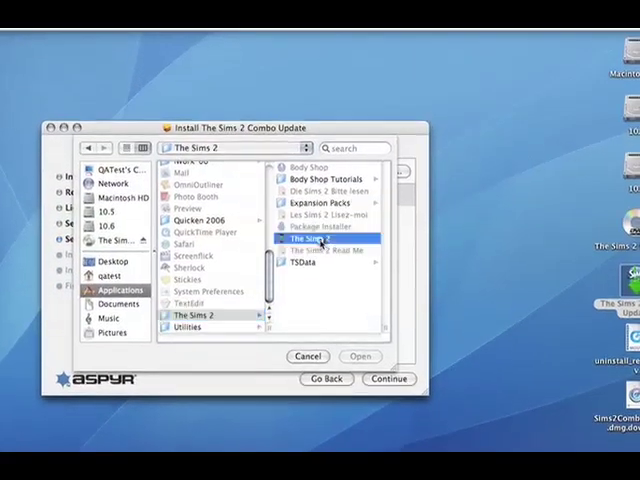
left_click(322, 240)
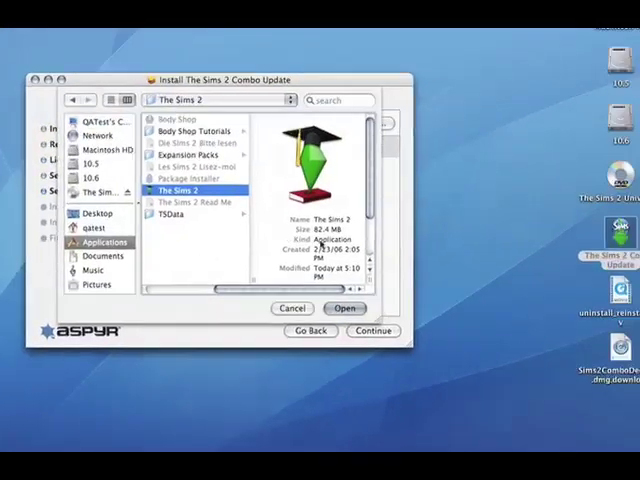
left_click(344, 308)
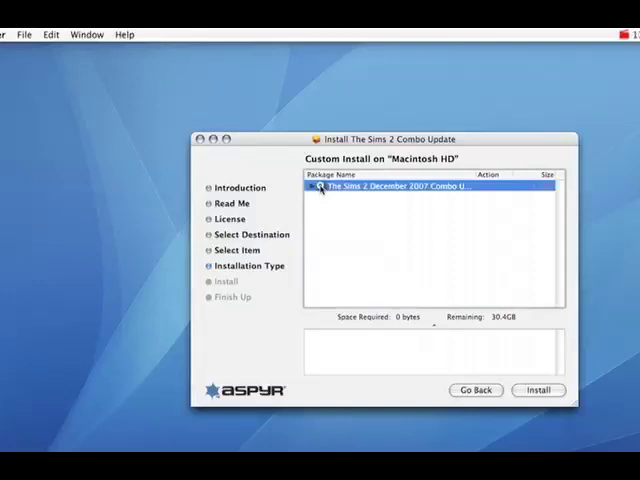
With the December 2007 Combo Update package ticked, install it and authenticate with the administrator password
left_click(316, 188)
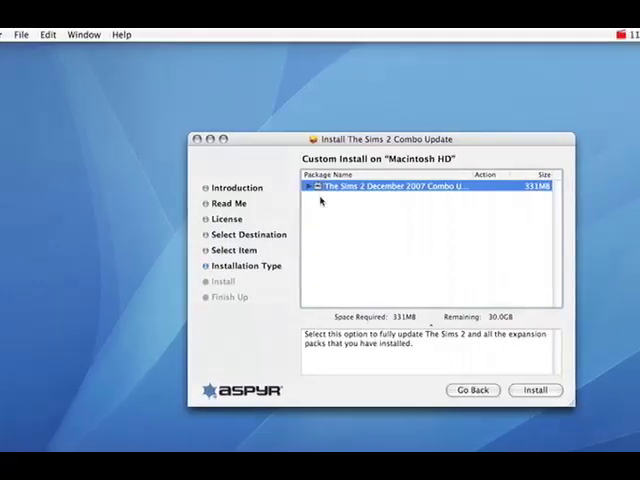
left_click(312, 188)
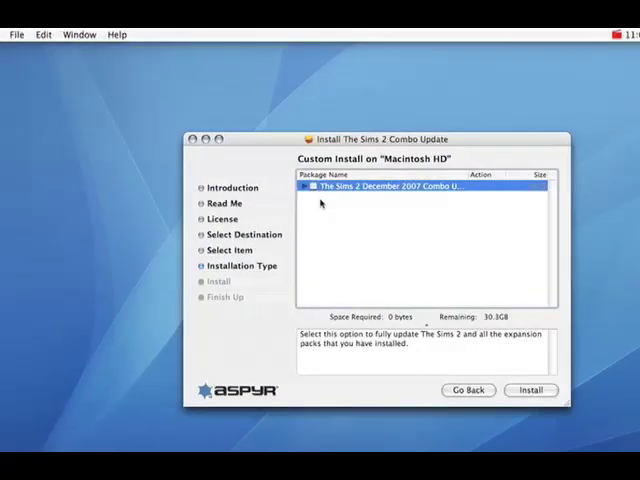
left_click(312, 188)
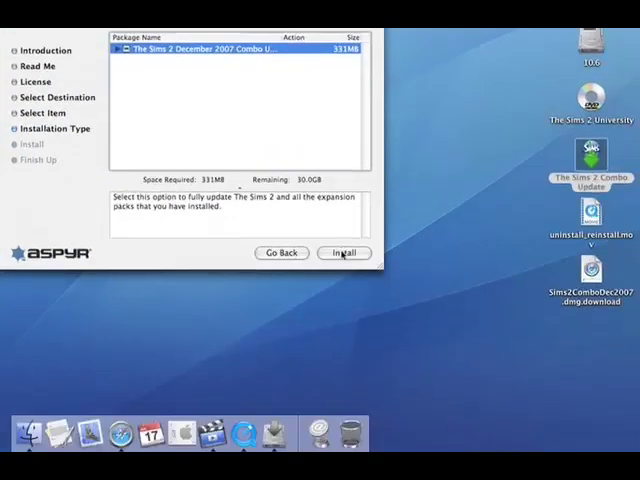
left_click(344, 252)
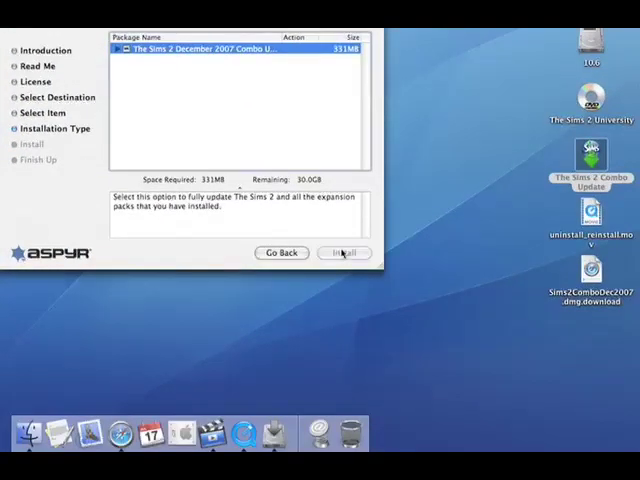
left_click(344, 252)
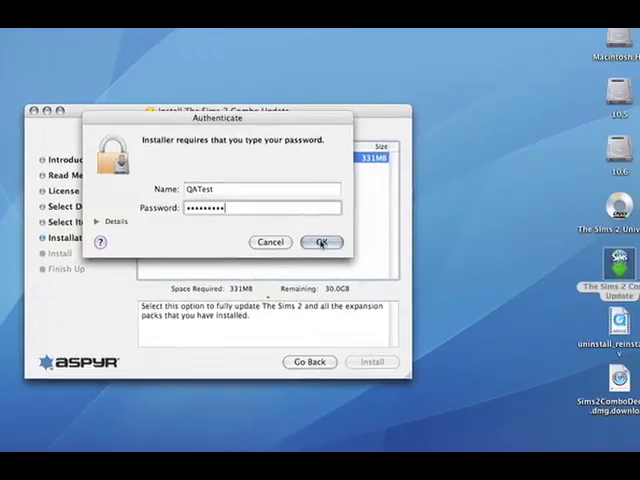
left_click(320, 242)
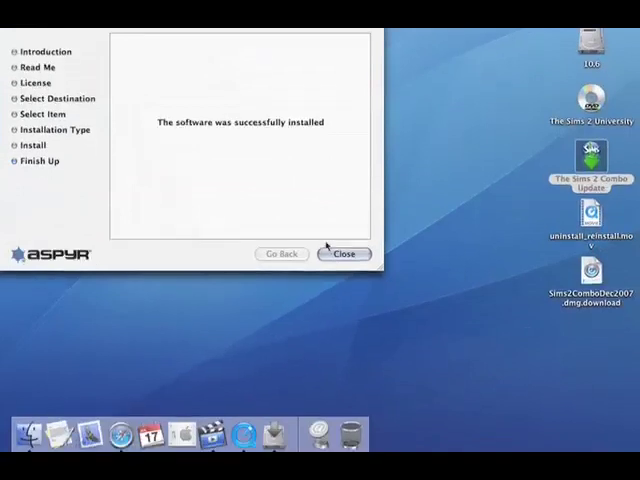
Close the installer and view The Sims 2 application's preview in Macintosh HD > Applications > The Sims 2
left_click(344, 252)
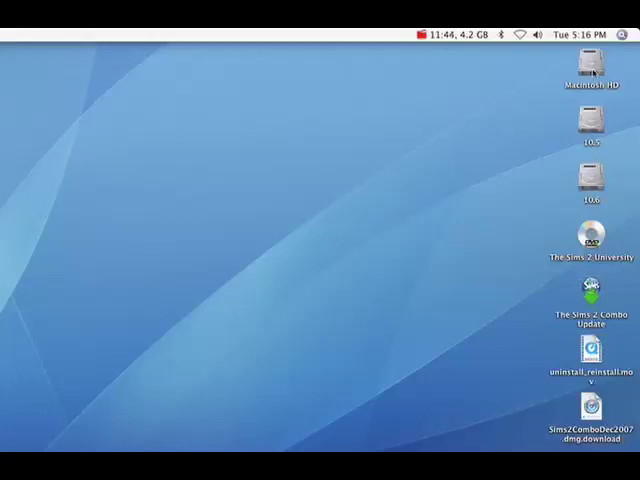
double_click(592, 70)
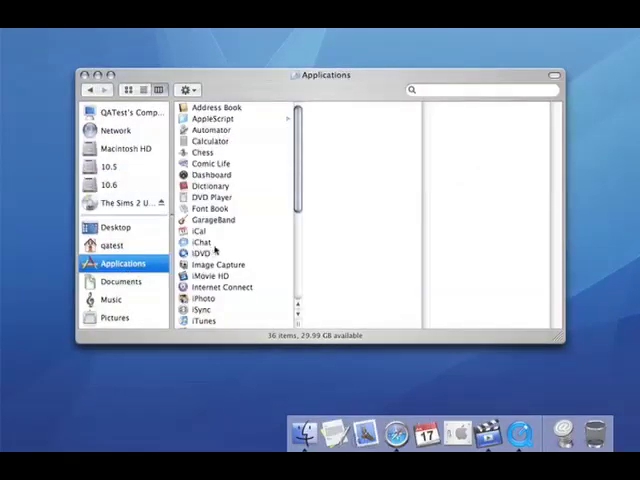
left_click(210, 312)
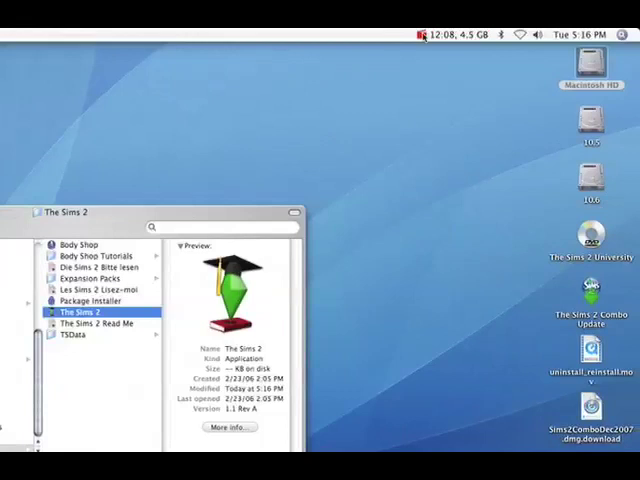
left_click(416, 36)
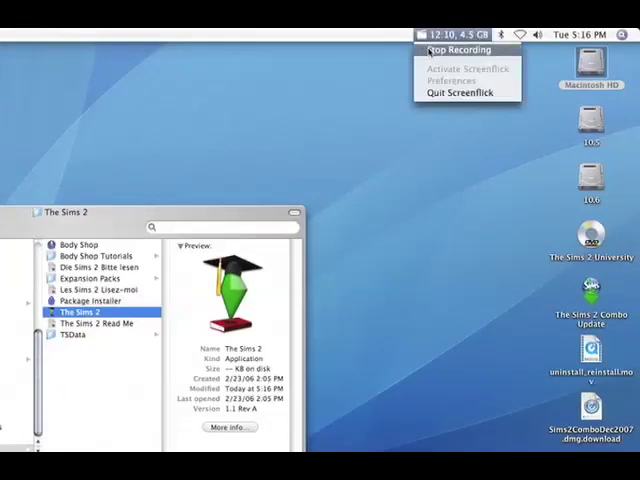